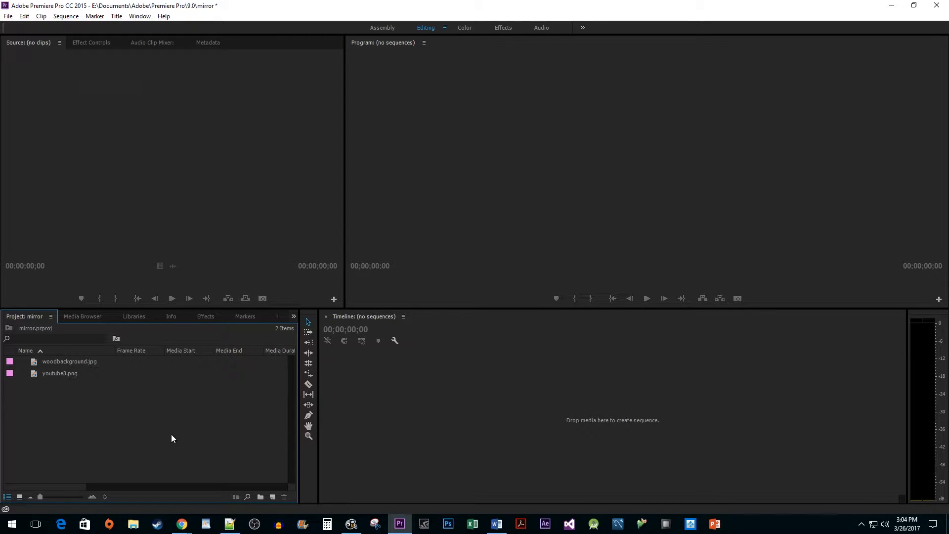
- Create the woodbackground sequence with youtube3.png layered on V2 above the wood image
left_click(69, 362)
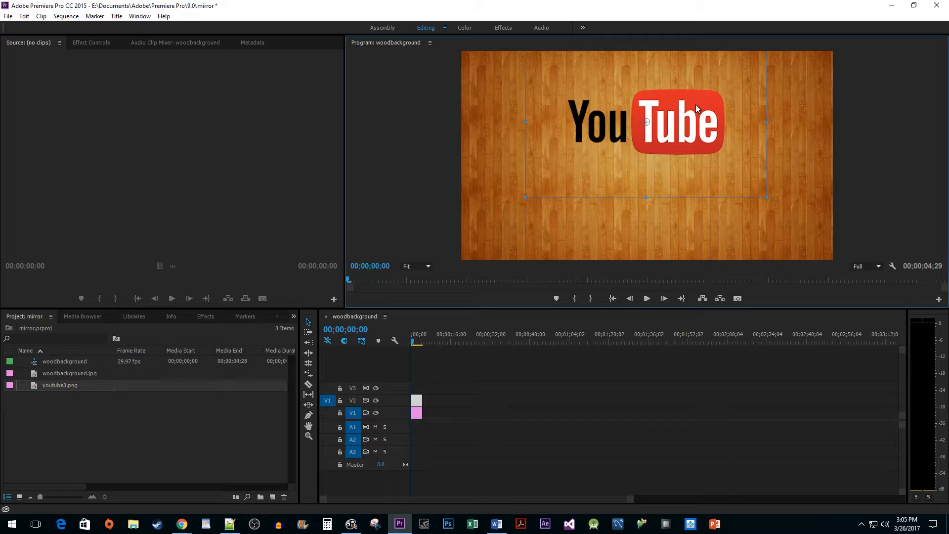
mouse_move(620, 209)
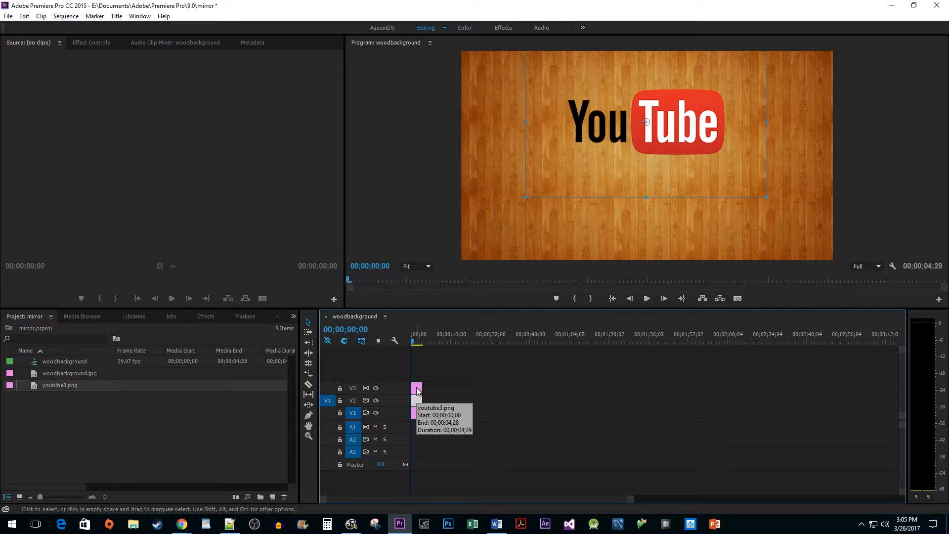
- Apply Vertical Flip from the Effects panel to the V3 logo clip
left_click(206, 316)
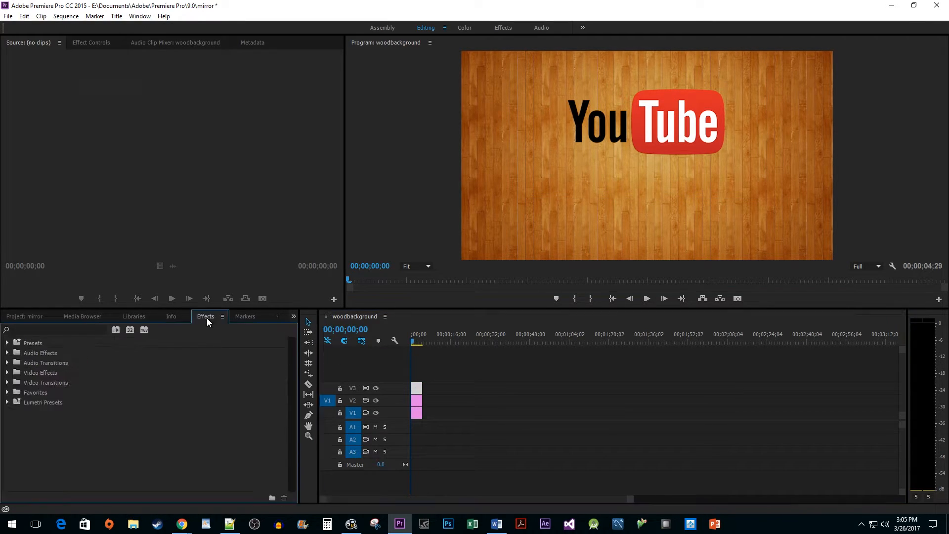
type("vertic")
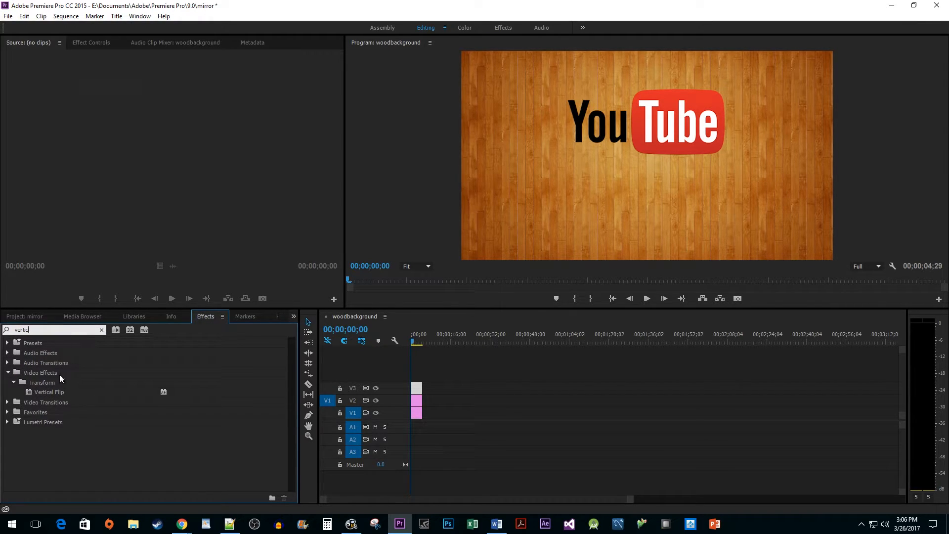
left_click(48, 391)
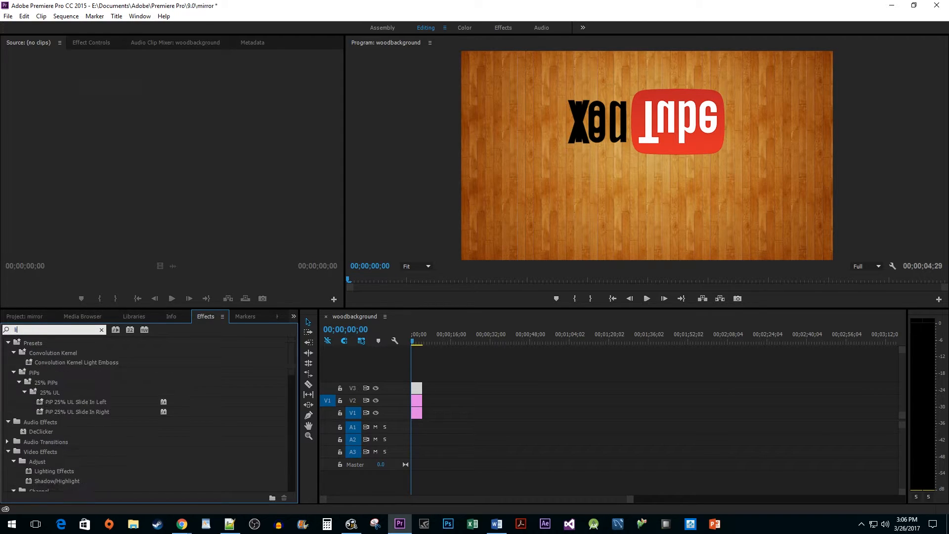
- Add Linear Wipe and Gaussian Blur to the flipped logo clip and show its Effect Controls
type("linear")
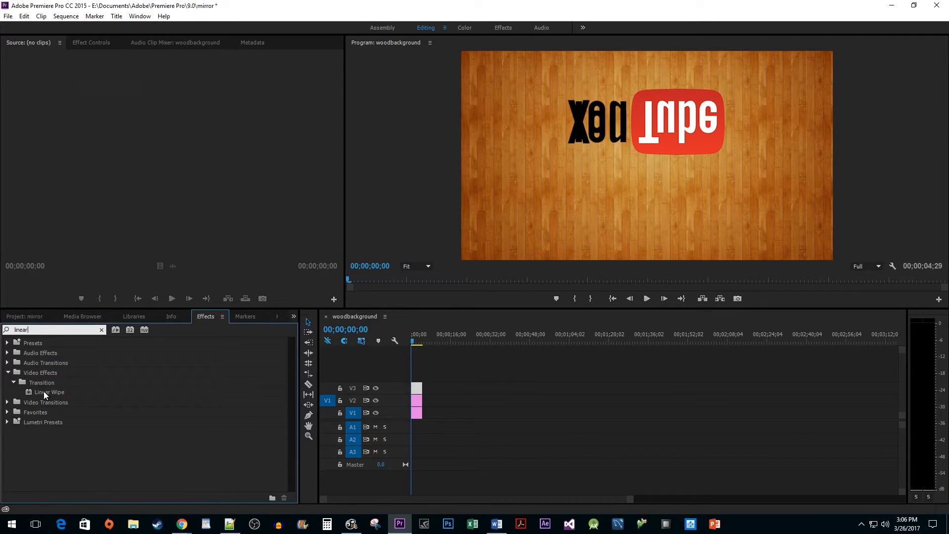
left_click_drag(50, 391, 416, 387)
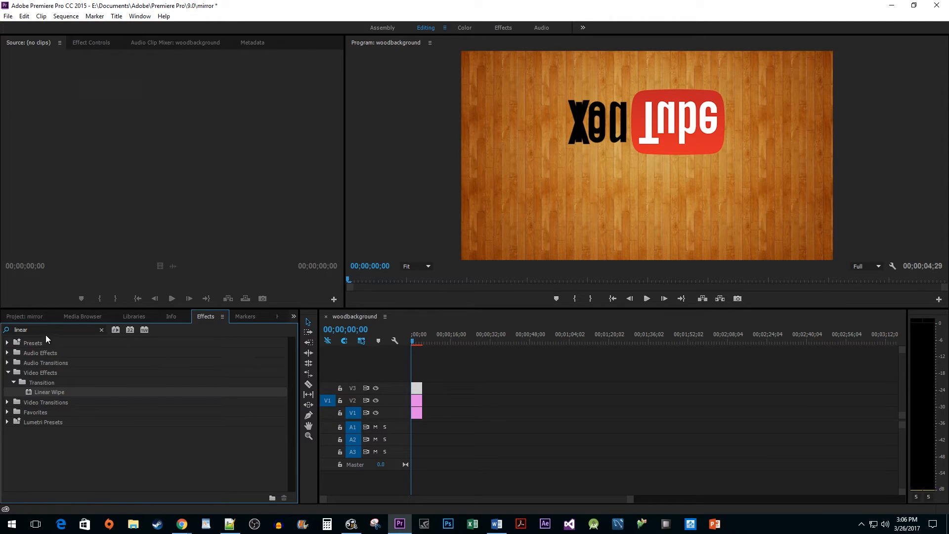
type("gaus")
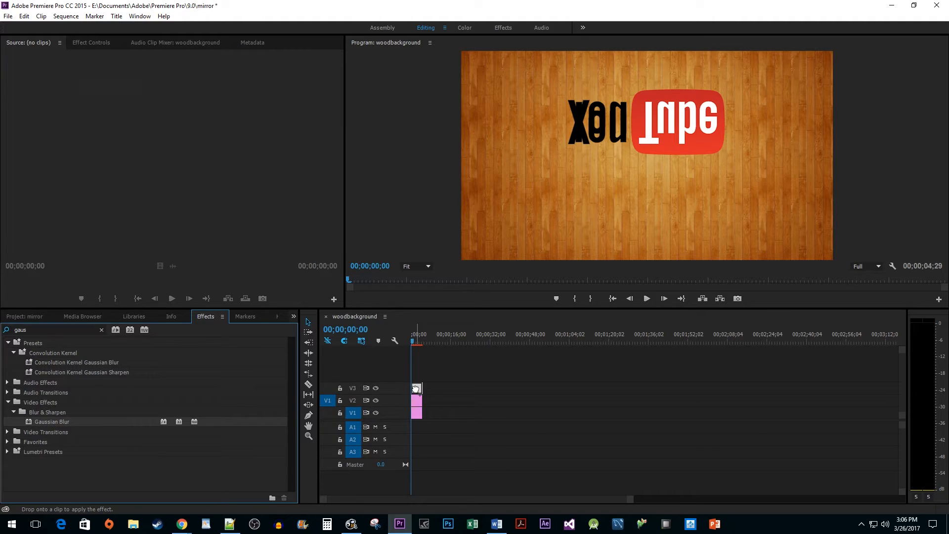
mouse_move(417, 387)
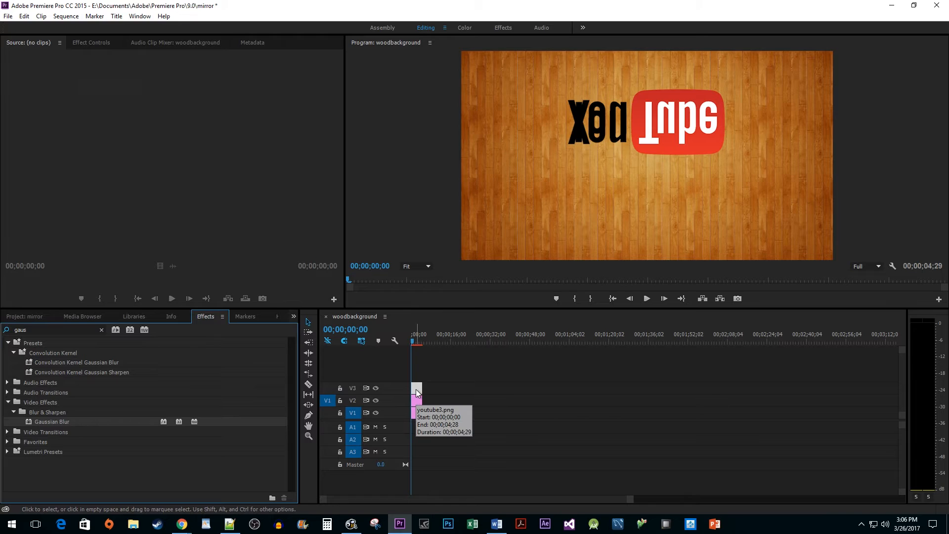
mouse_move(103, 48)
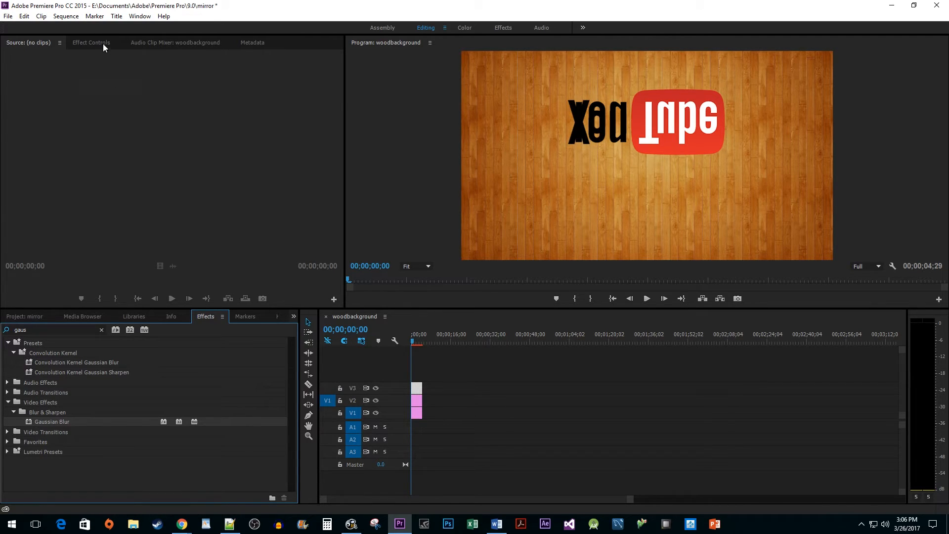
left_click(91, 42)
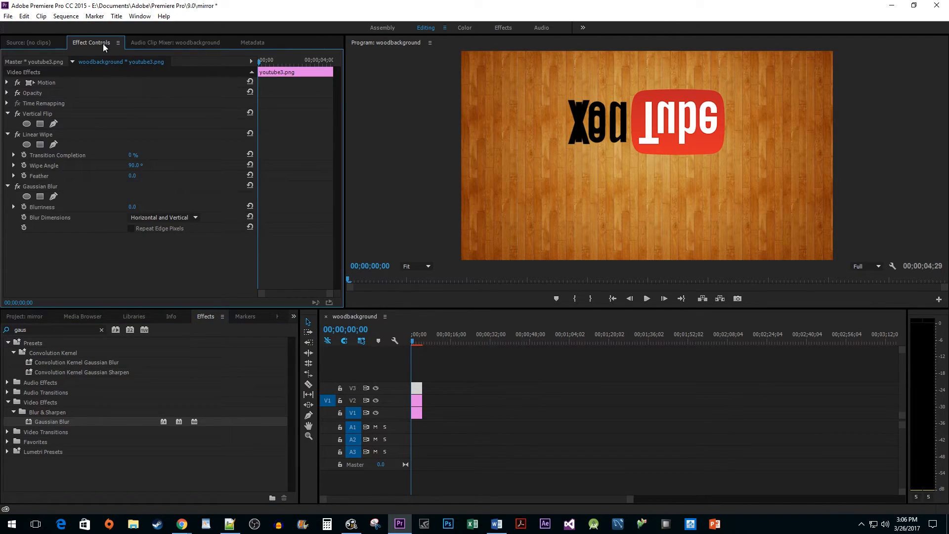
- Move the flipped copy below the logo and set Linear Wipe completion to 56%
left_click(7, 82)
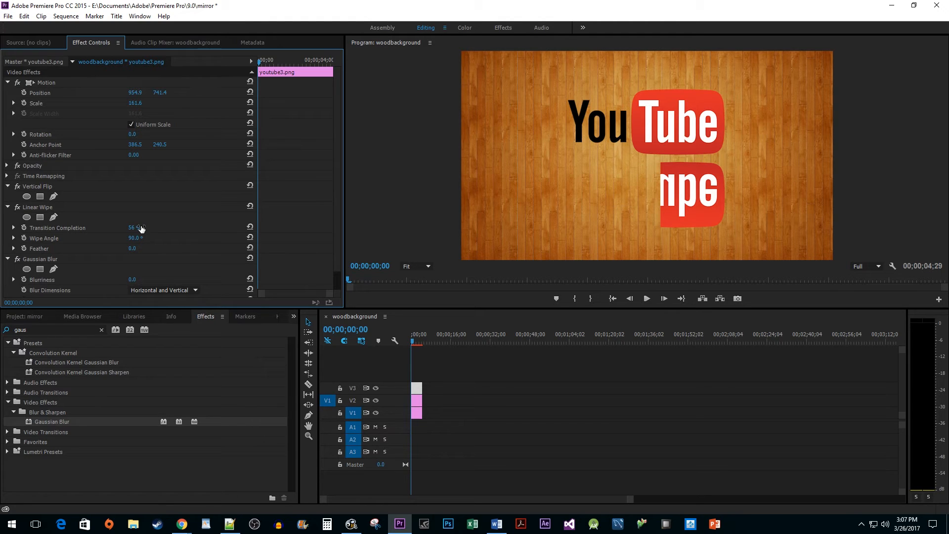
mouse_move(131, 242)
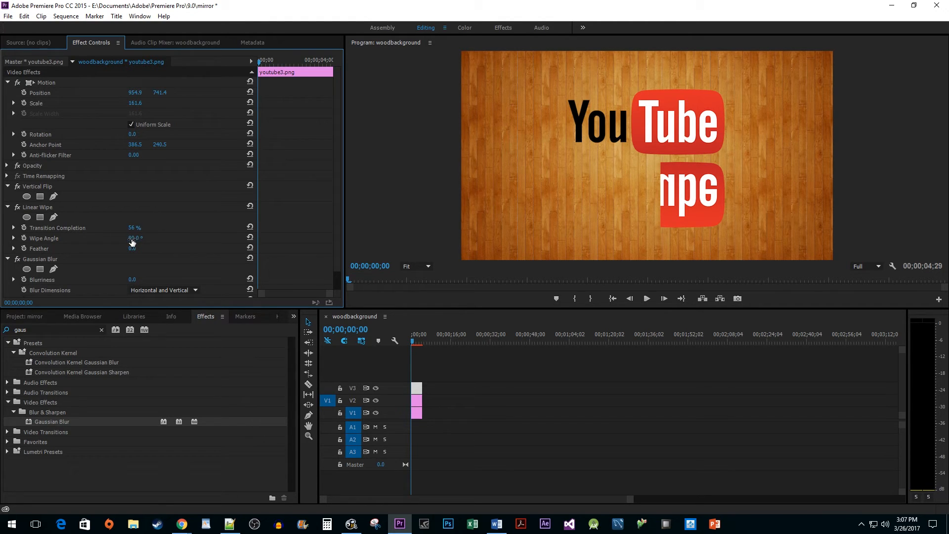
- Set Linear Wipe angle 0° and feather 300, then start editing Gaussian Blur blurriness
left_click(145, 237)
type("0")
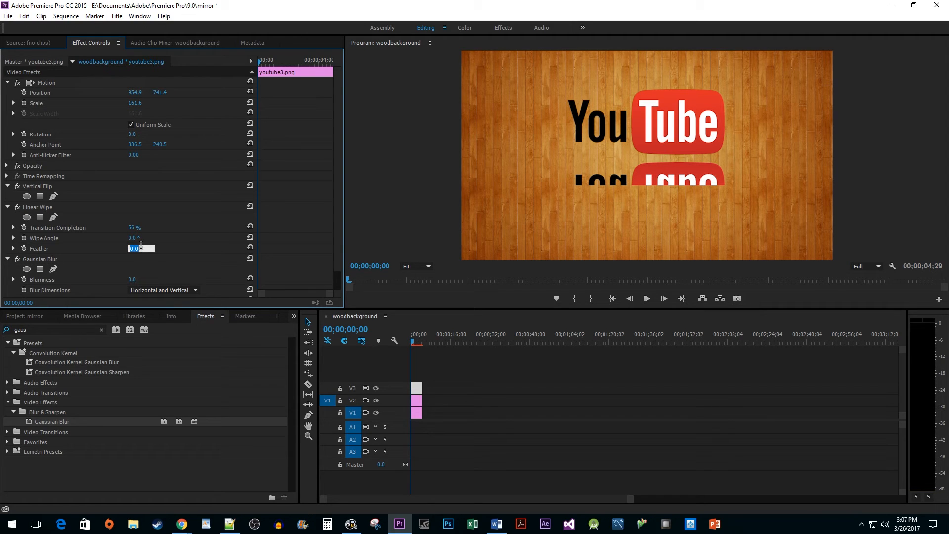
type("300")
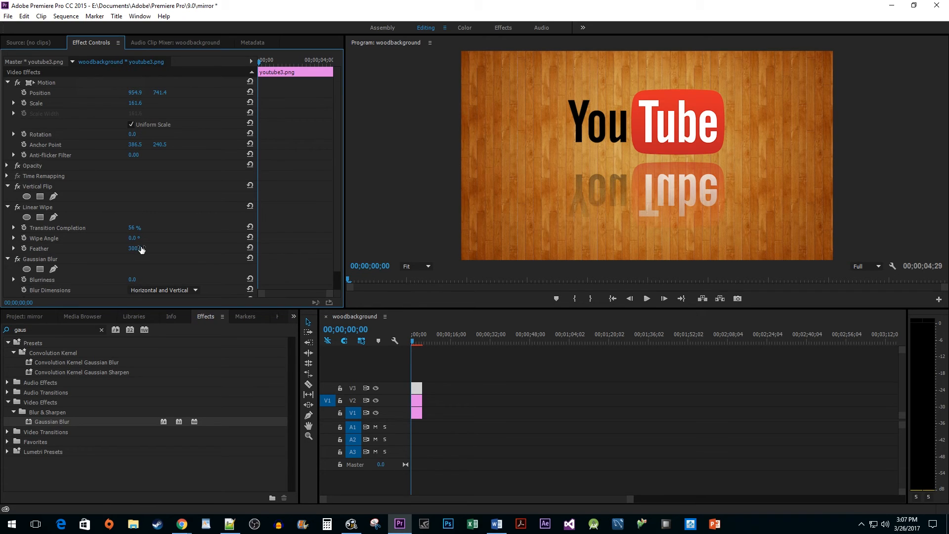
double_click(132, 279)
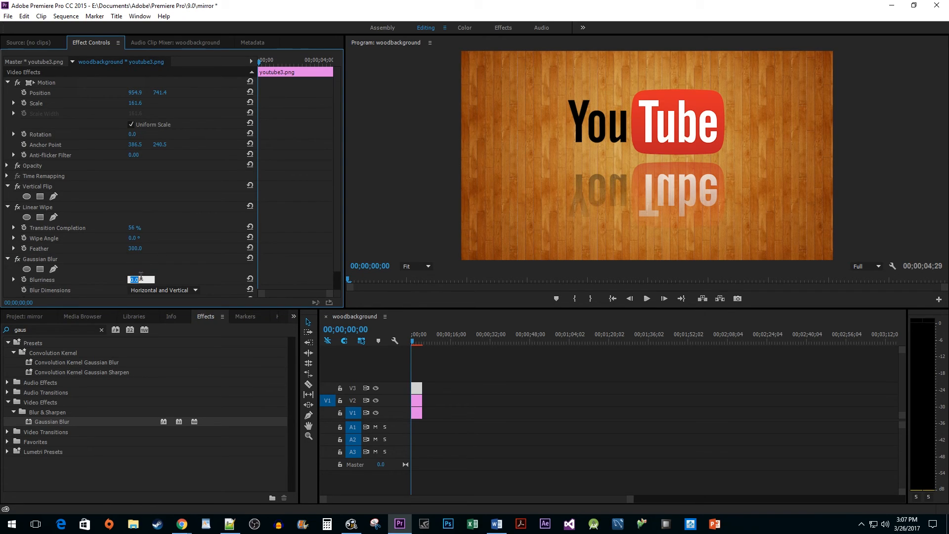